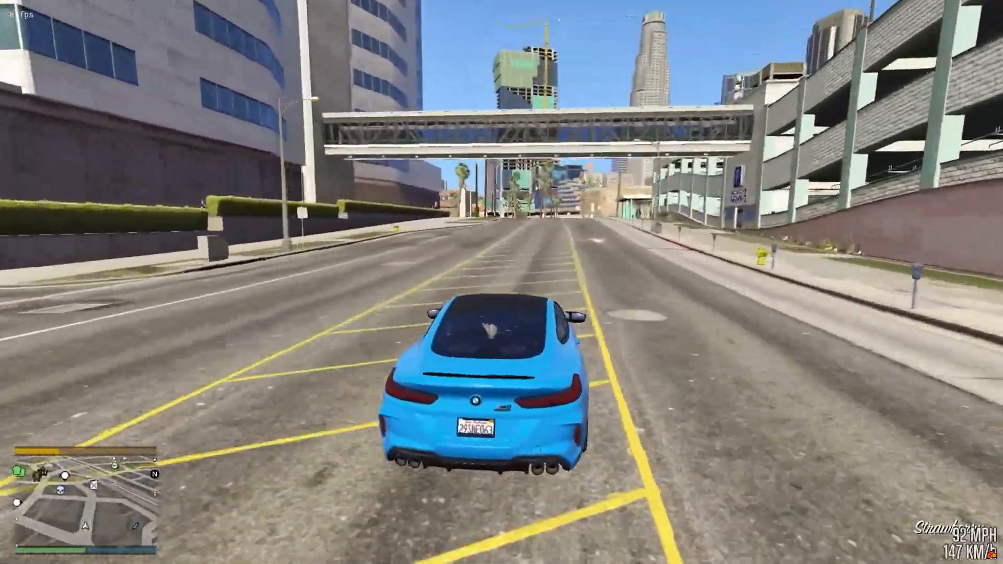
Step: Leave the game and return to the Windows desktop
key(W)
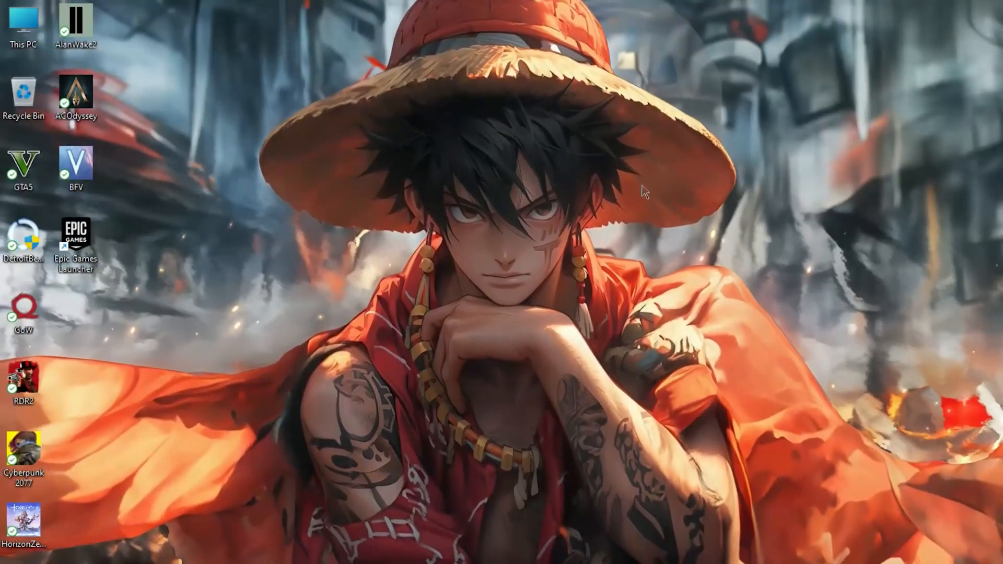
Step: Reach the Virtual Memory settings via This PC > Properties > Advanced system settings > Performance
right_click(21, 21)
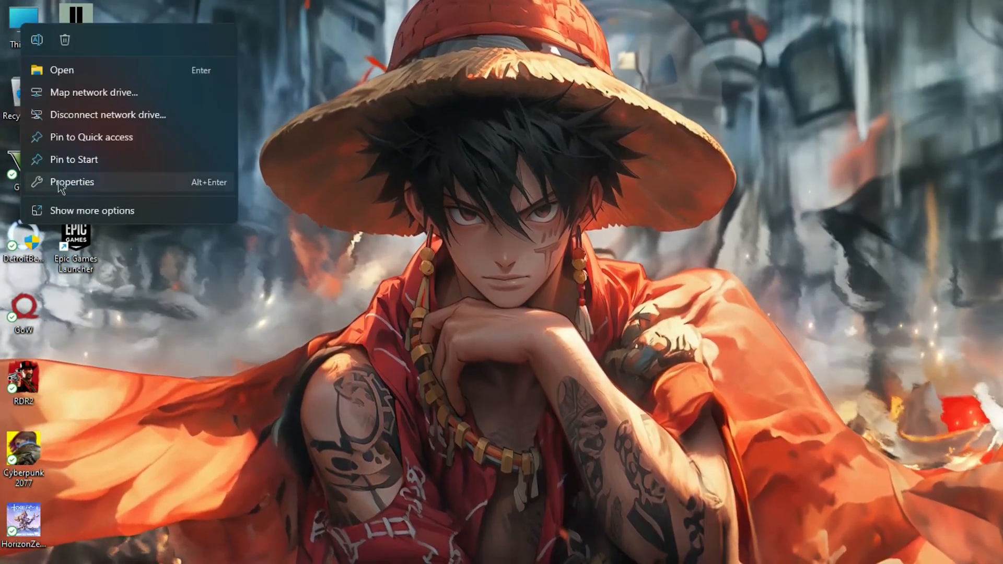
click(71, 182)
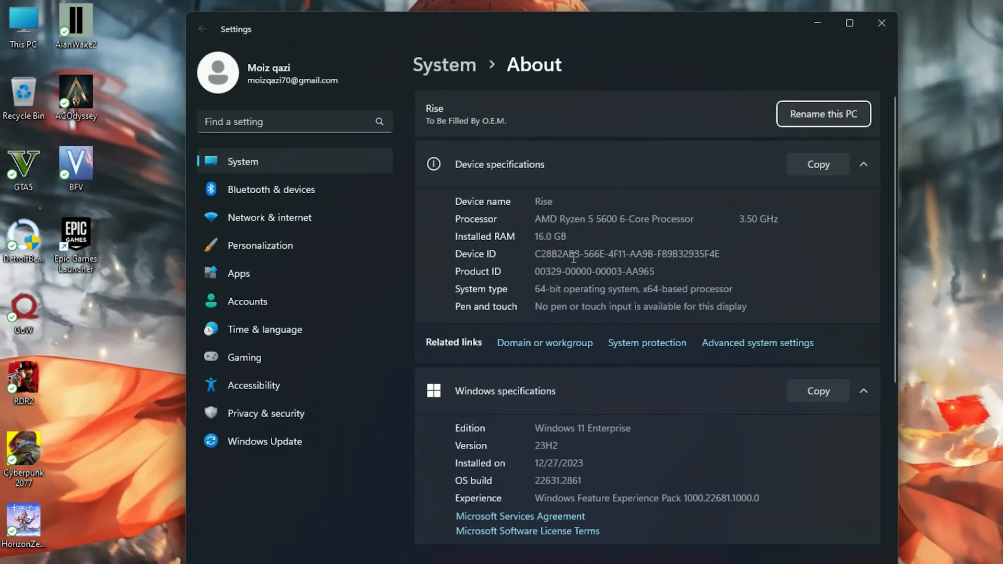
click(758, 342)
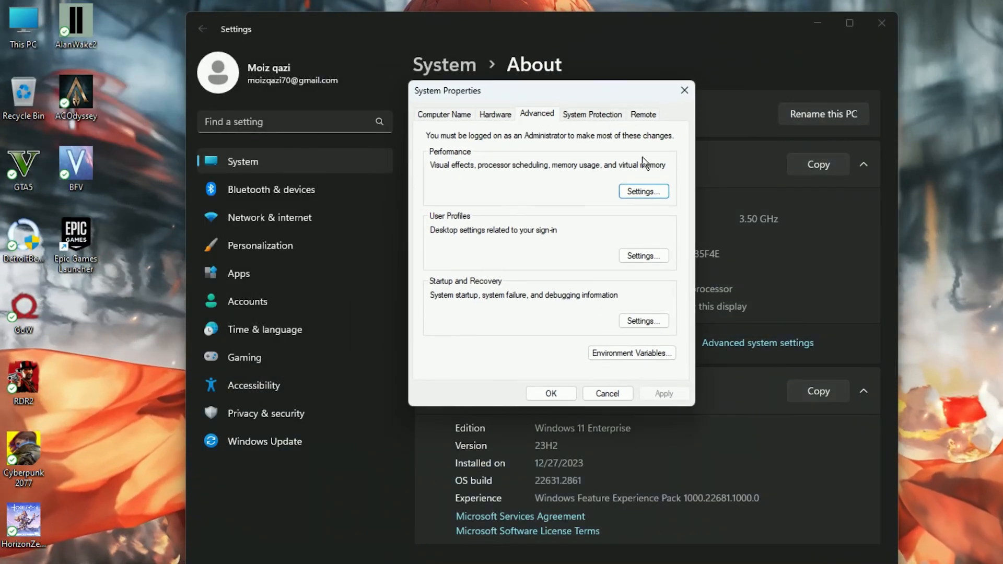
click(644, 191)
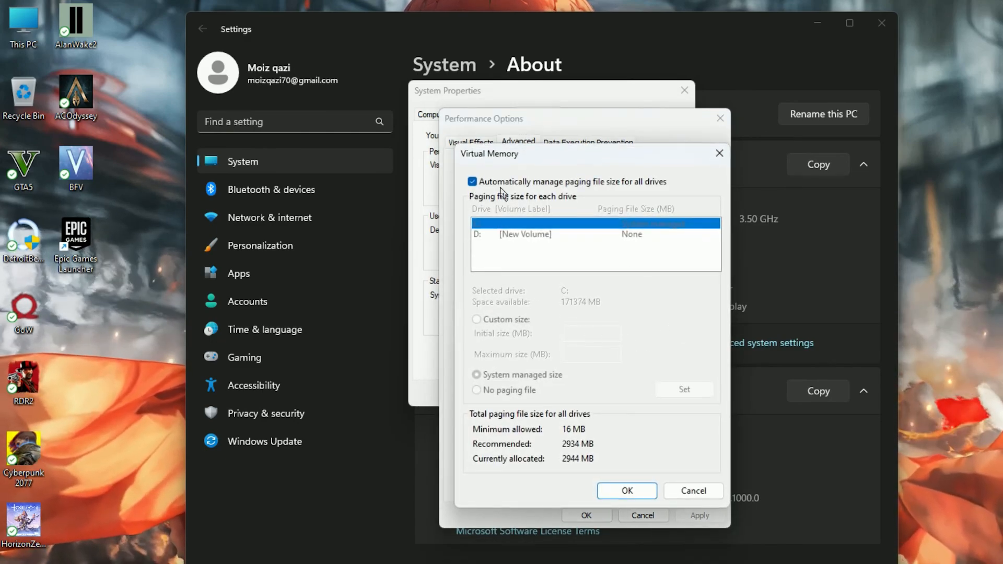
Step: Replace automatic paging on C: with a fixed 4096 MB custom size and save
click(471, 182)
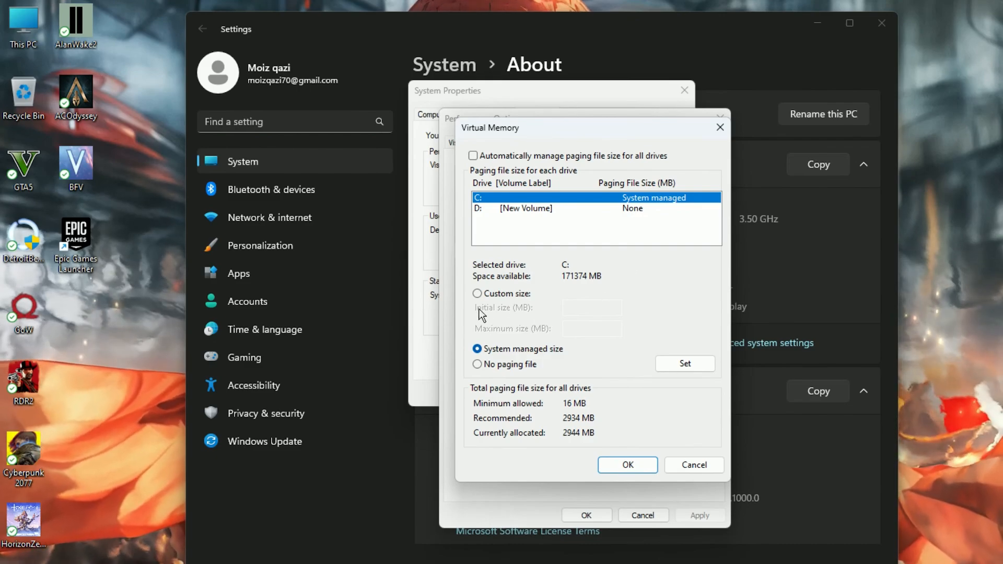
text(4096)
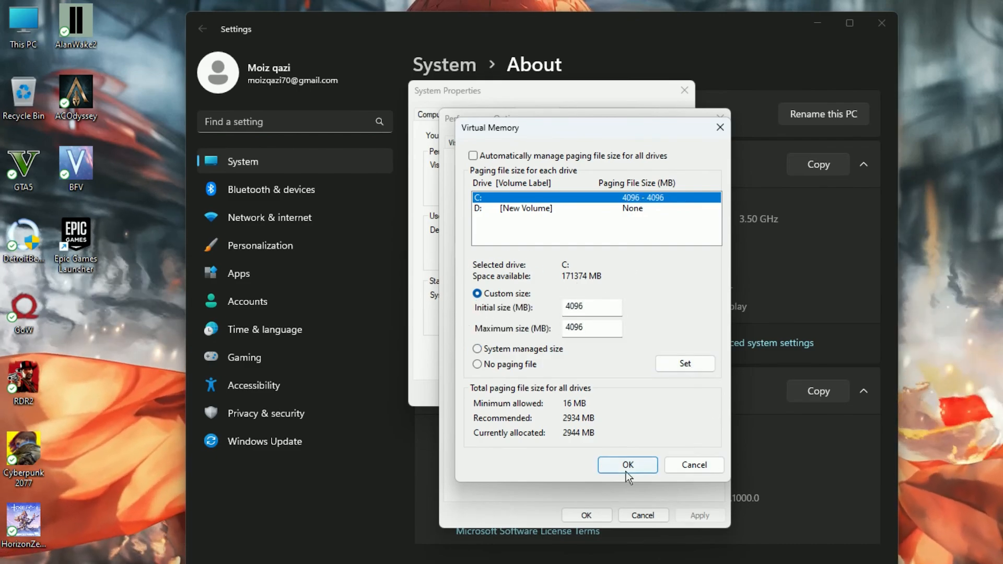
click(627, 465)
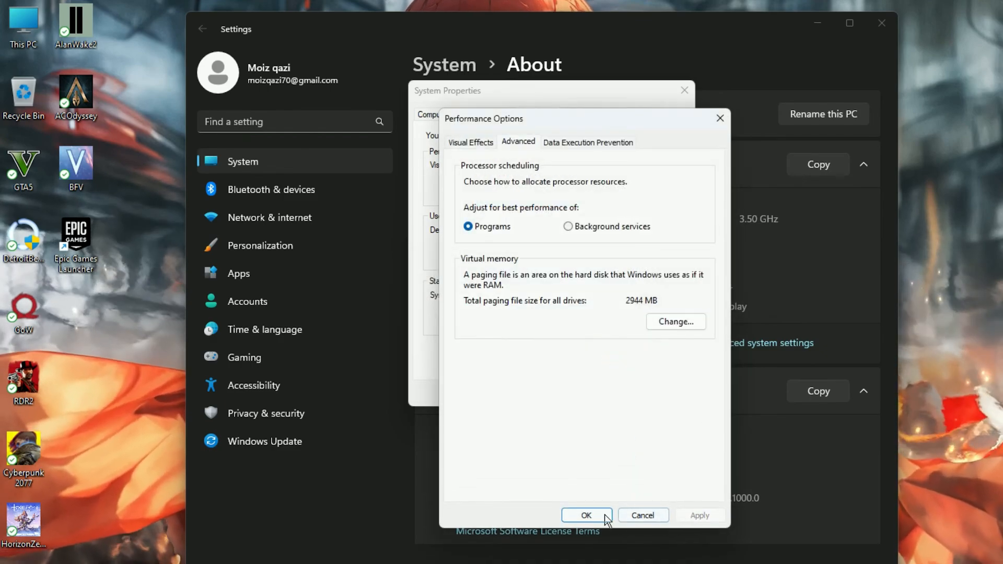
click(586, 515)
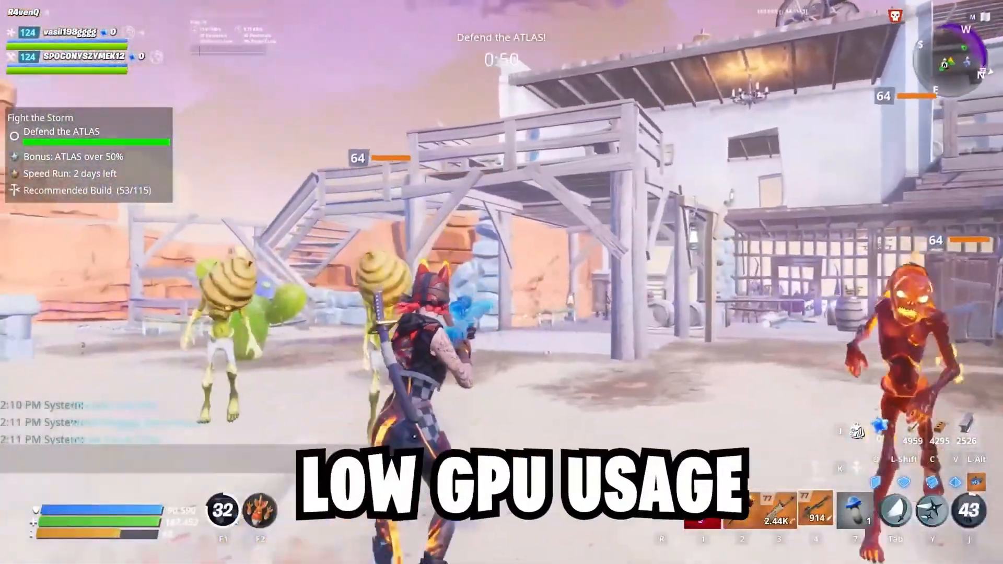
Step: Launch the Local Group Policy Editor by running gpedit.msc
key(Win+r)
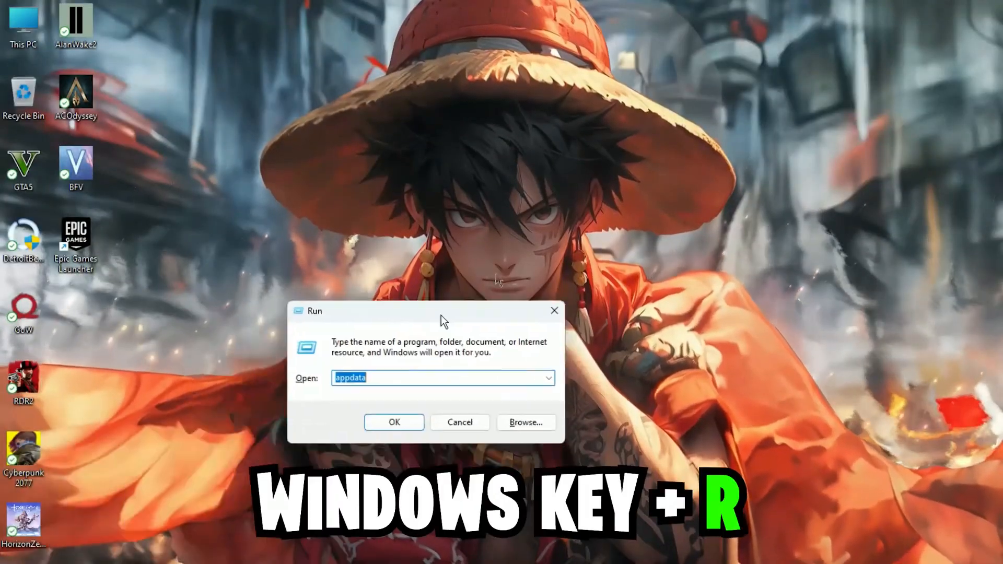
text(gpedit.)
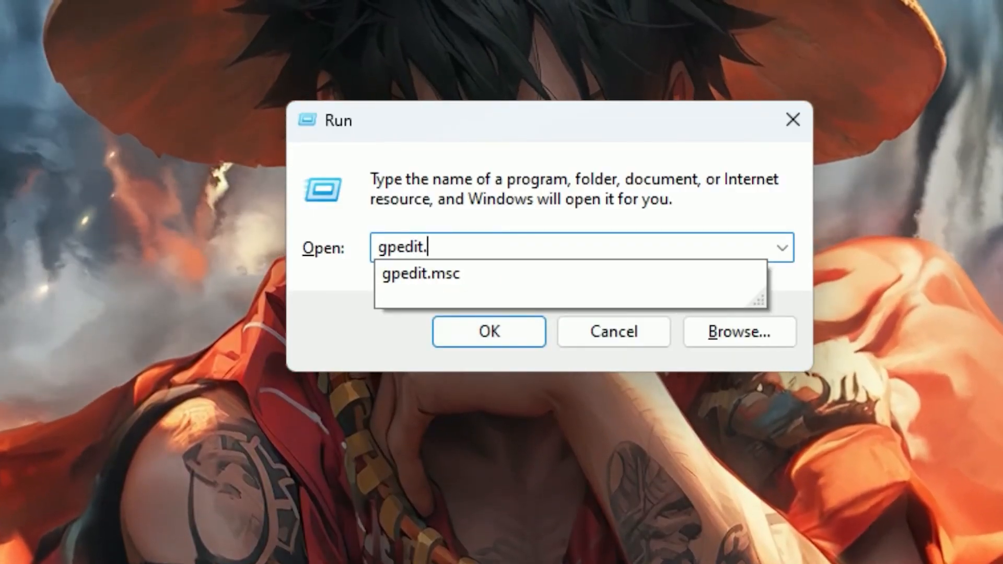
click(489, 331)
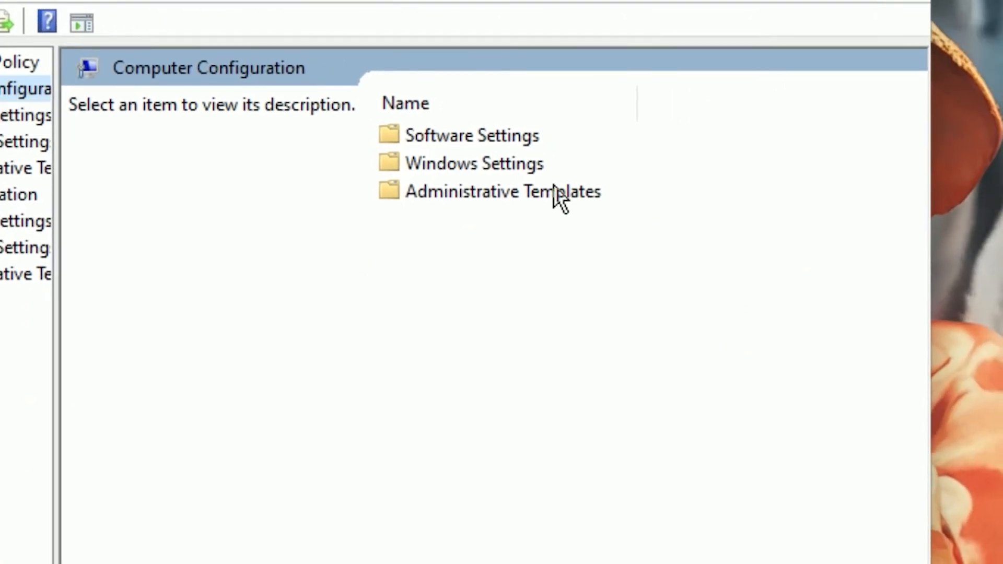
Step: Under System > Power Management, set Turn off Power Throttling to Enabled and apply
double_click(501, 191)
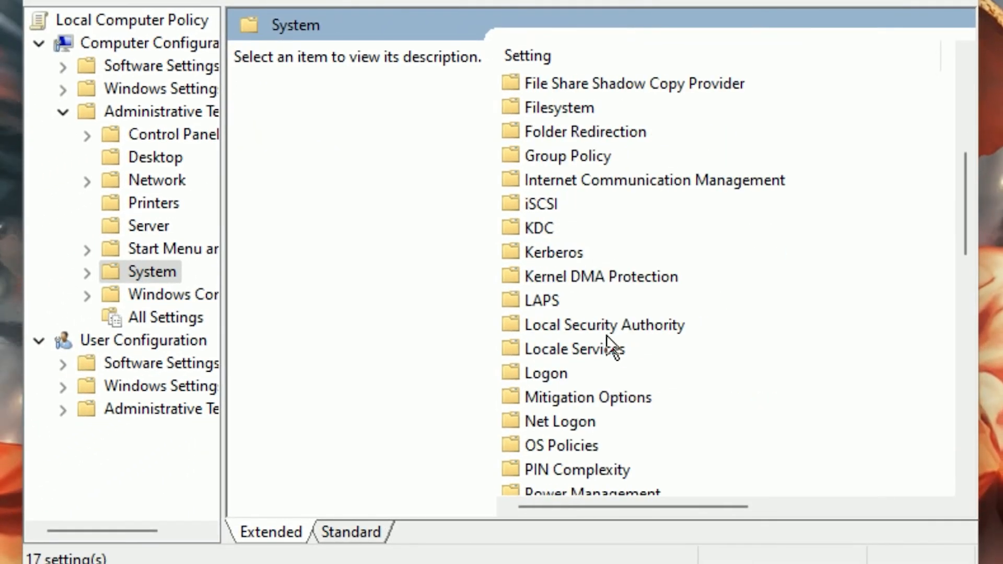
scroll(down, 3)
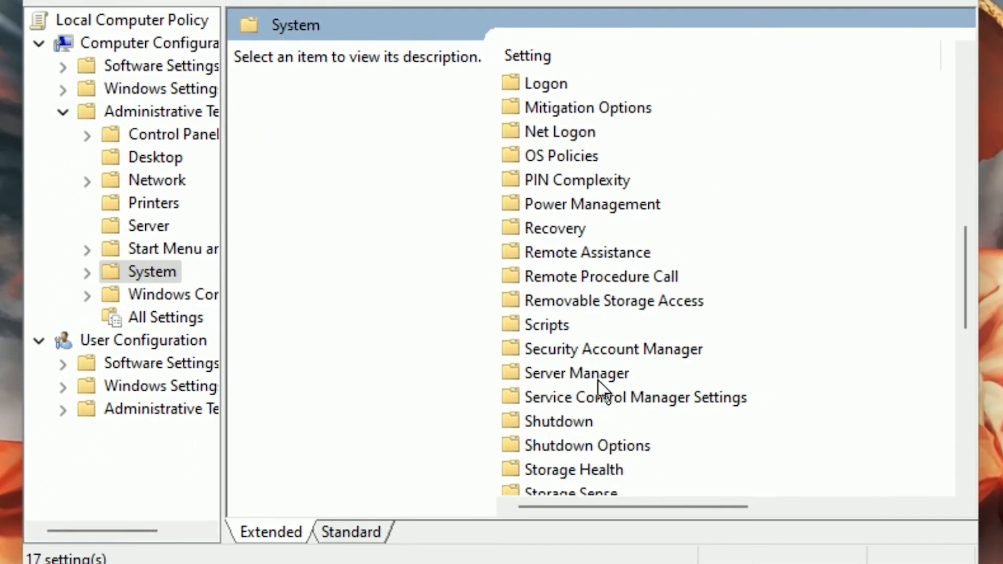
mouse_move(565, 224)
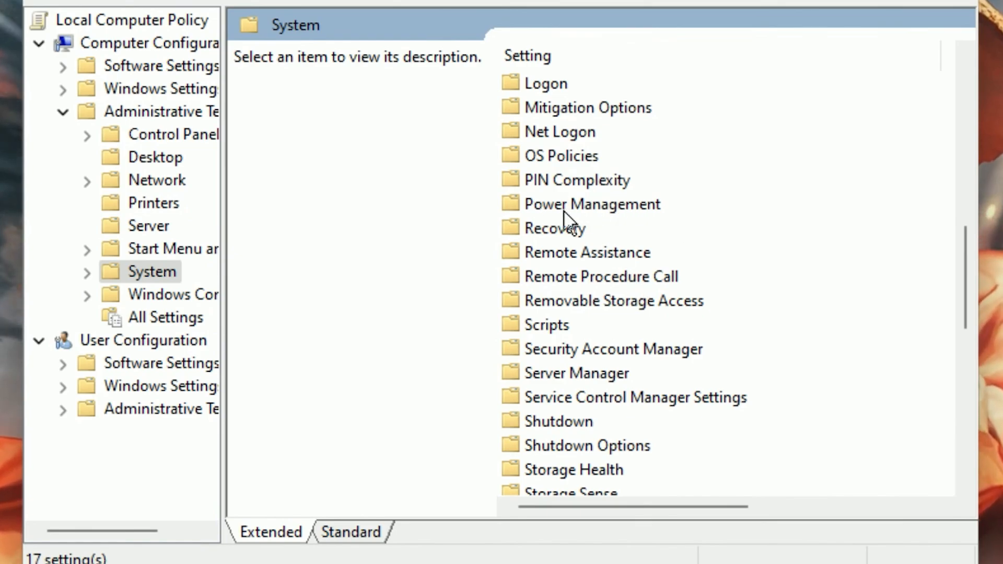
double_click(591, 204)
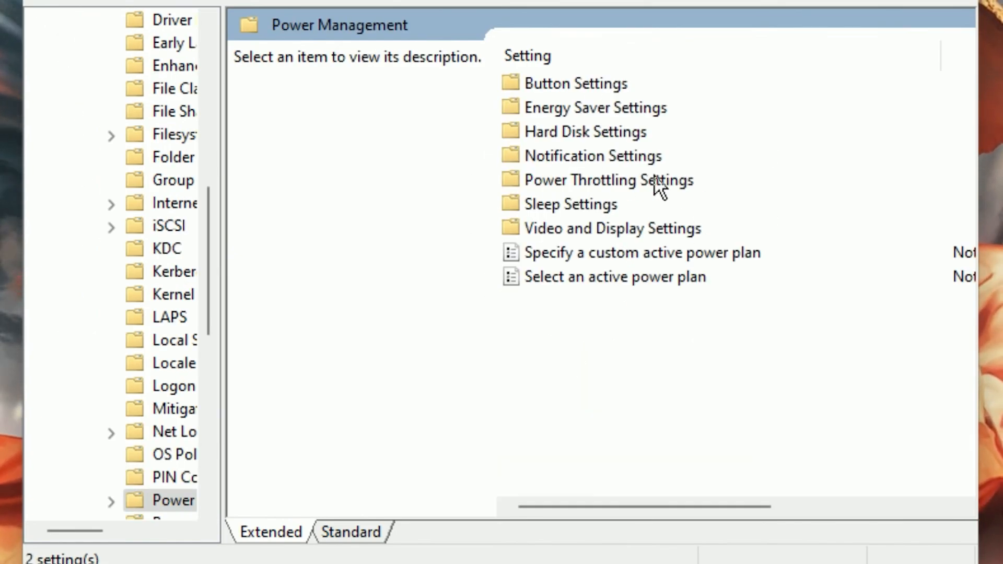
double_click(606, 180)
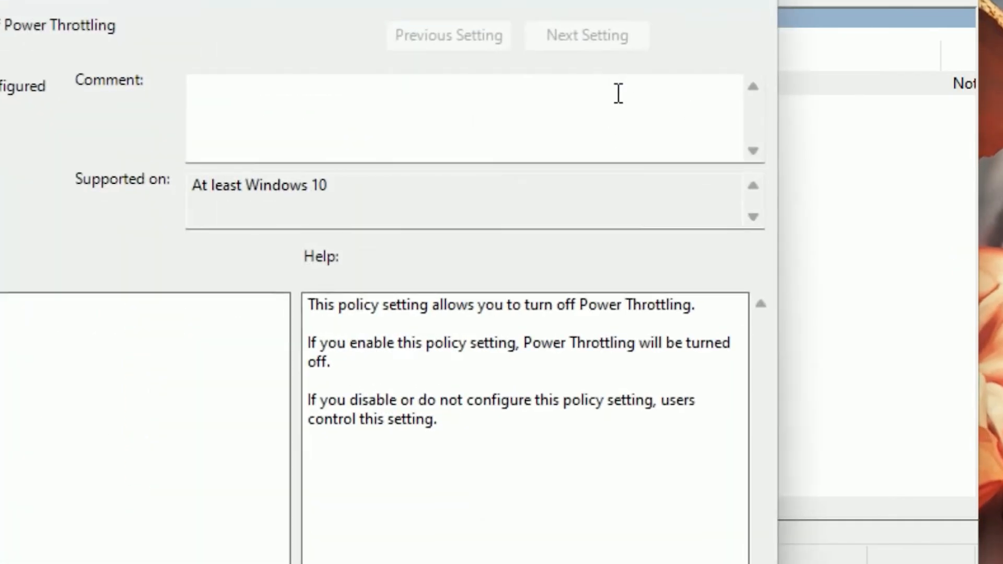
click(233, 115)
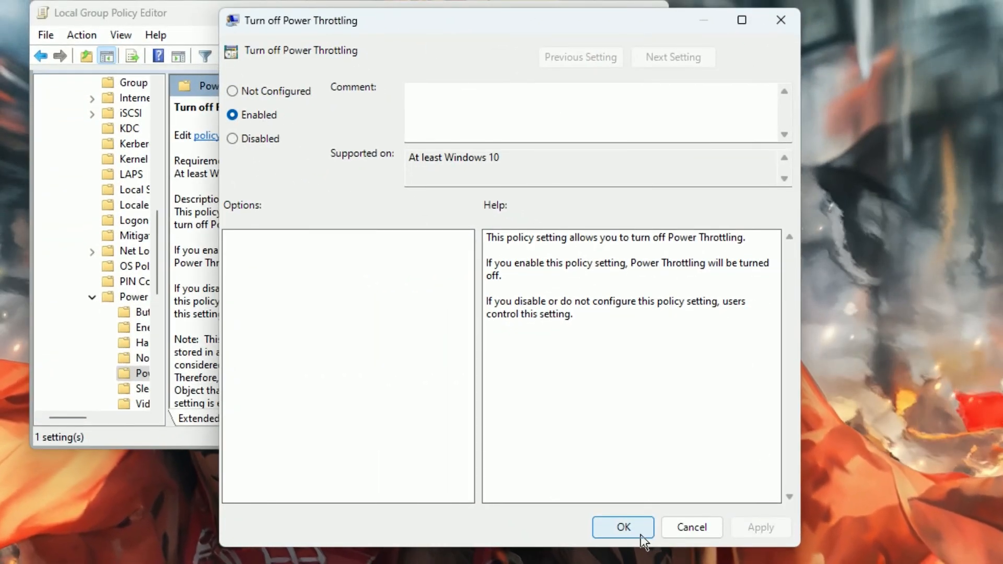
click(623, 527)
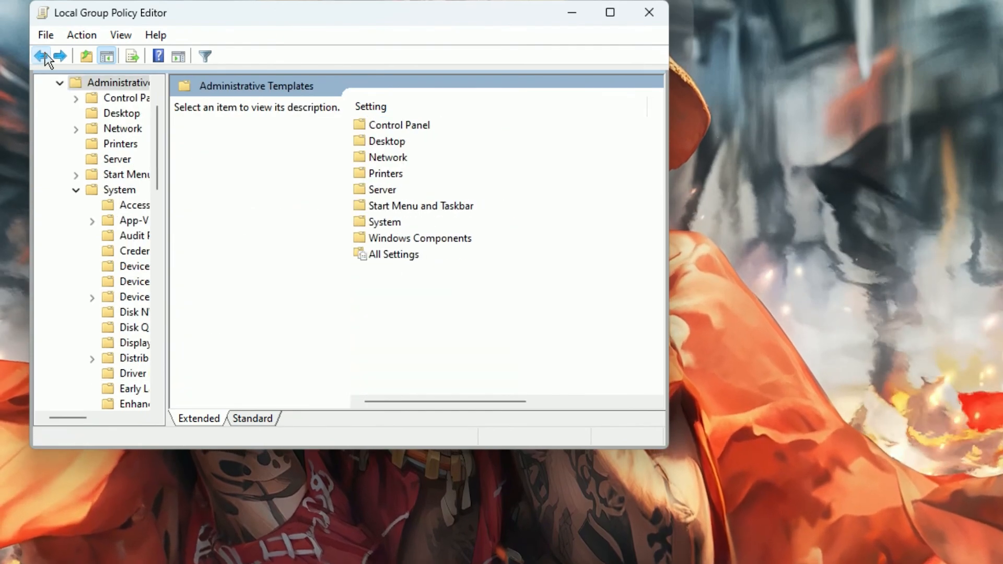
Step: Set 'Let Windows apps run in the background' to Enabled under App Privacy
click(40, 54)
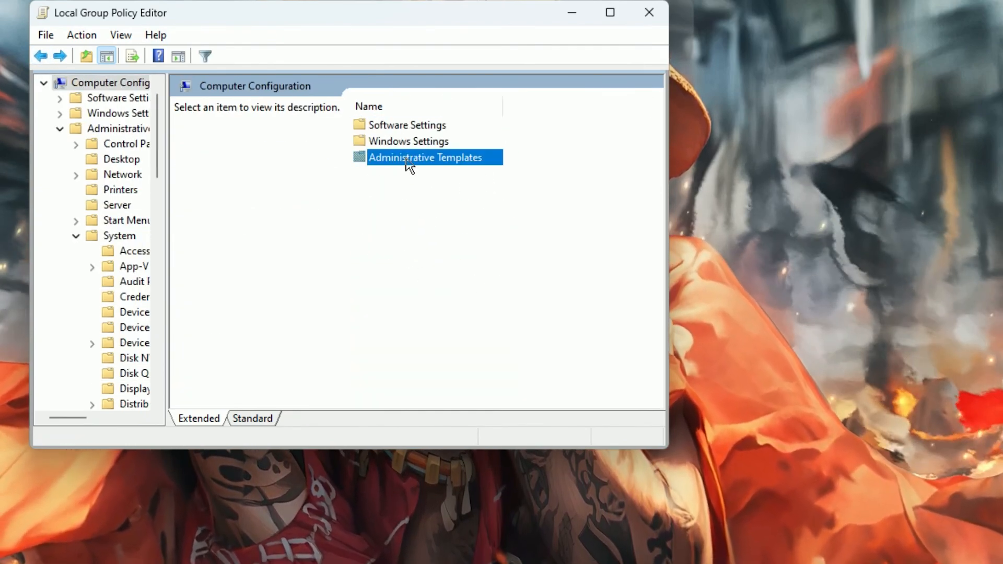
double_click(425, 157)
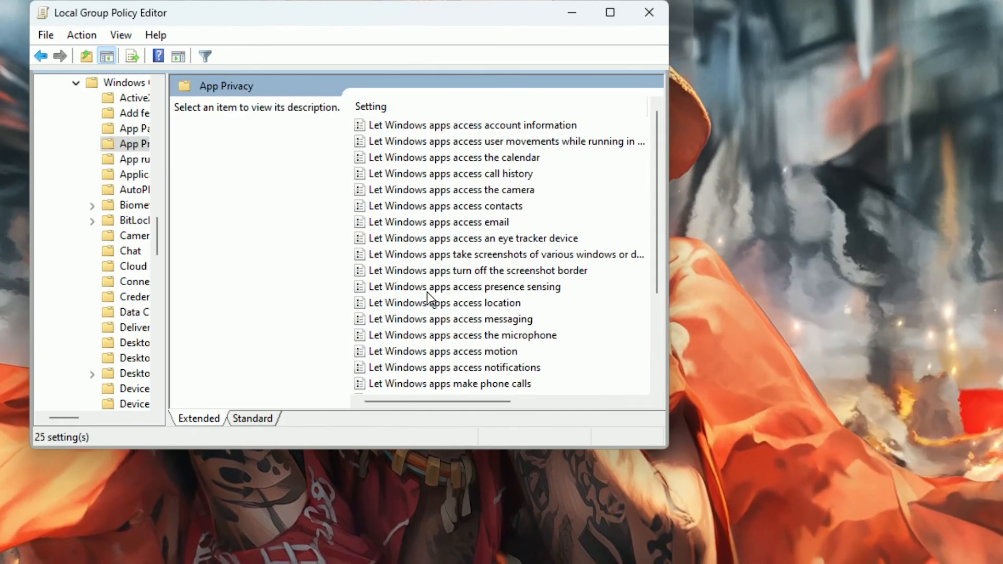
scroll(down, 3)
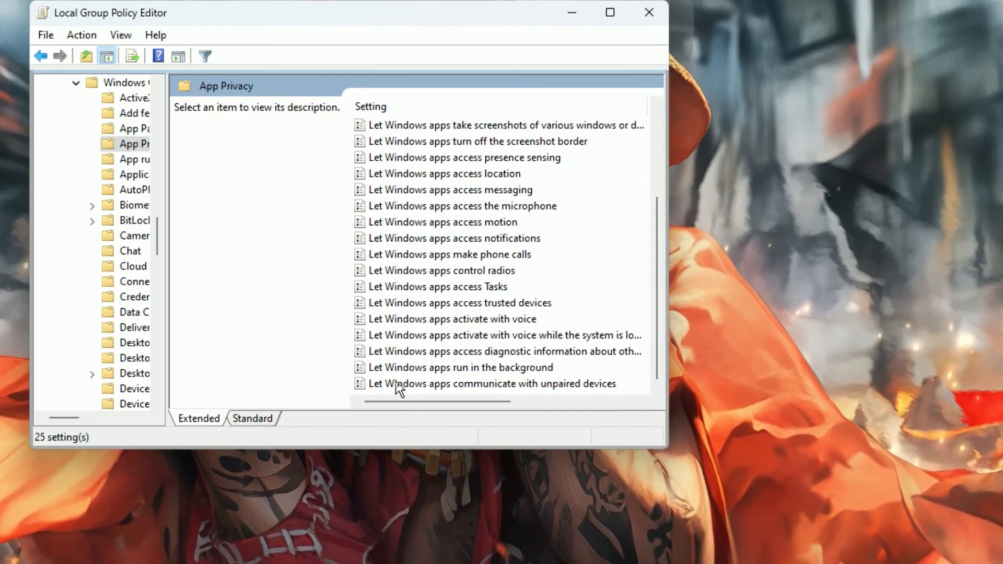
double_click(458, 368)
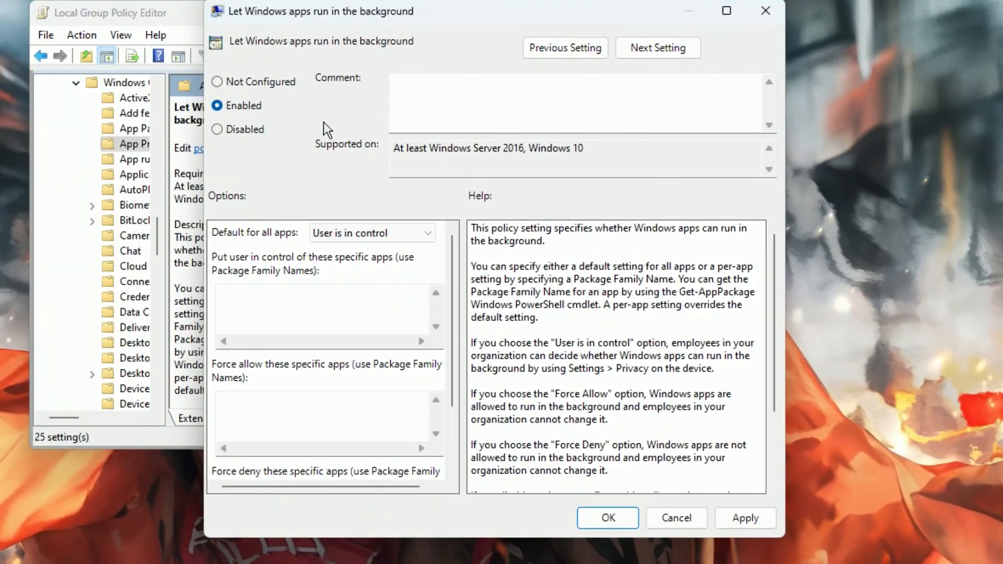
click(372, 233)
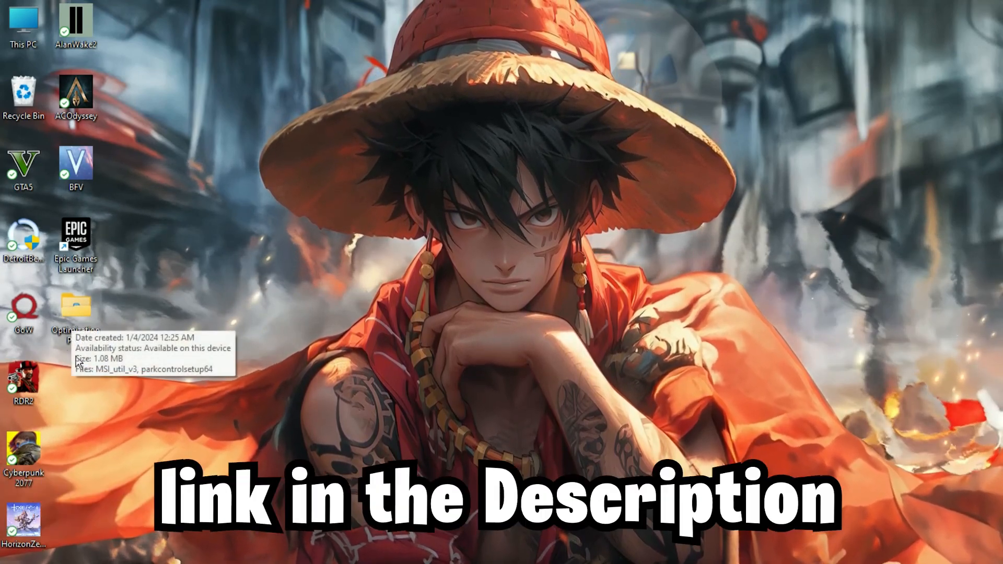
Step: Install ParkControl from the Optimization Pack via parkcontrolsetup64 and select the Ultimate Performance profile
double_click(76, 305)
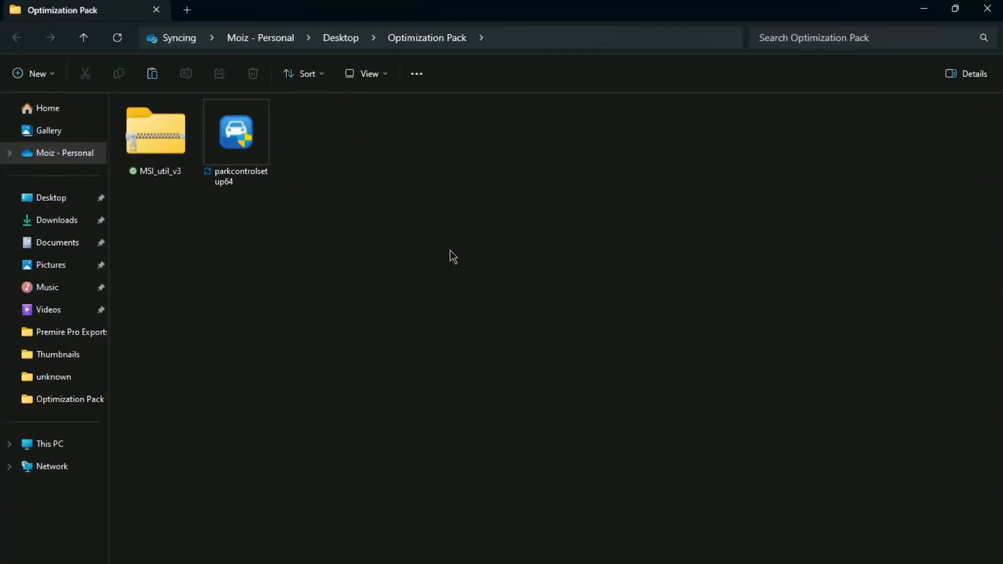
double_click(236, 130)
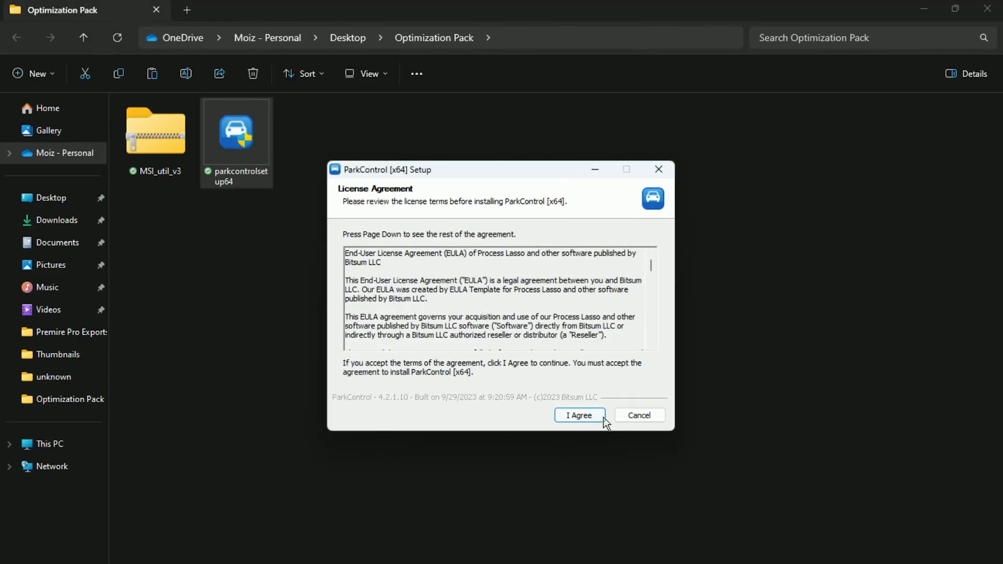
click(579, 416)
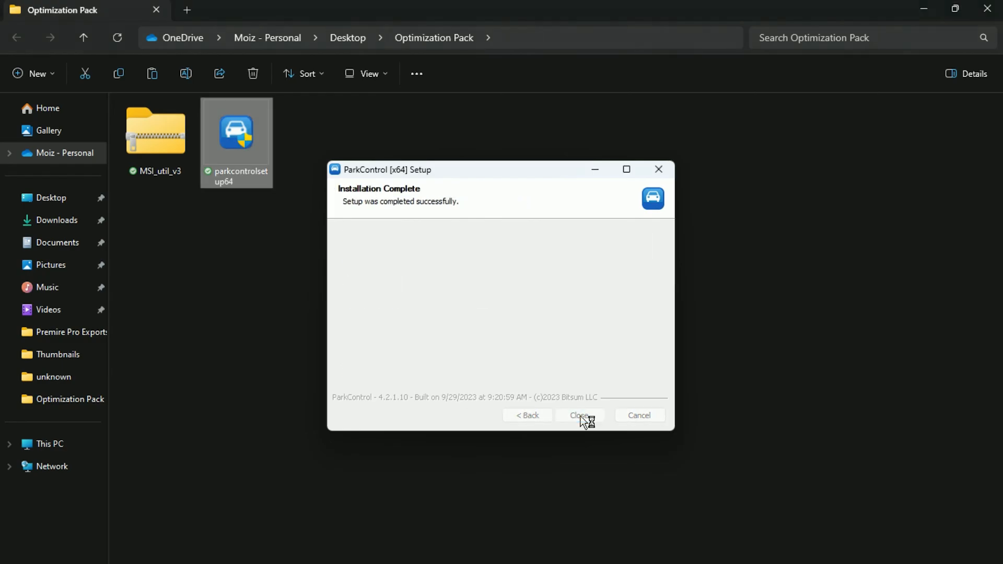
click(579, 416)
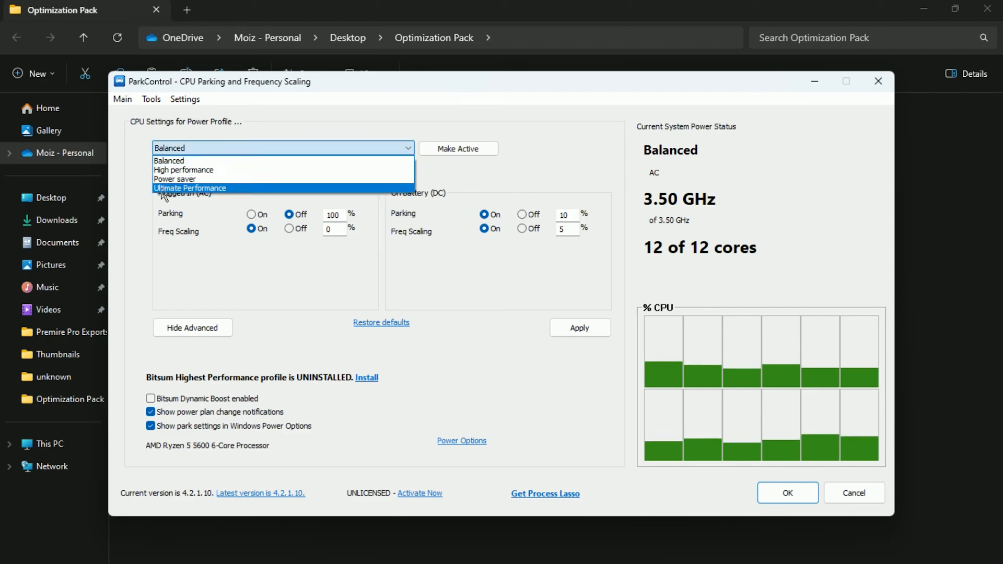
click(184, 169)
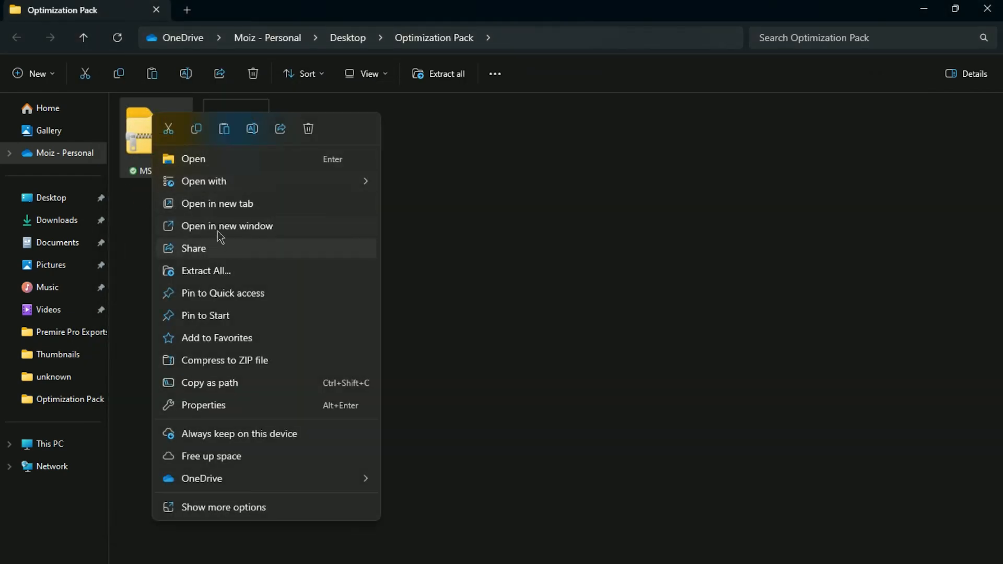
Step: Extract MSI_util_v3, run it as administrator to review device MSI states, then close it
click(227, 226)
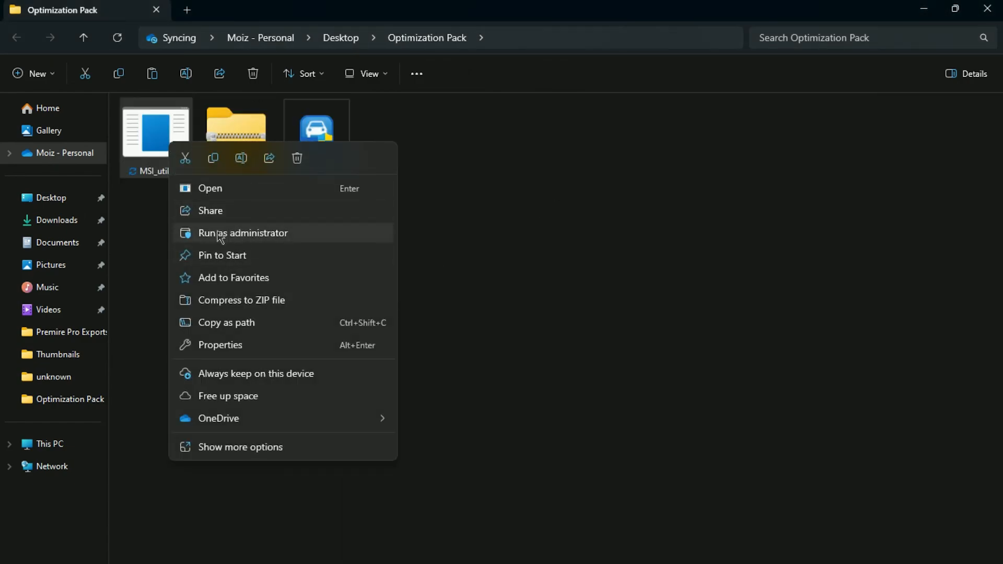
click(242, 233)
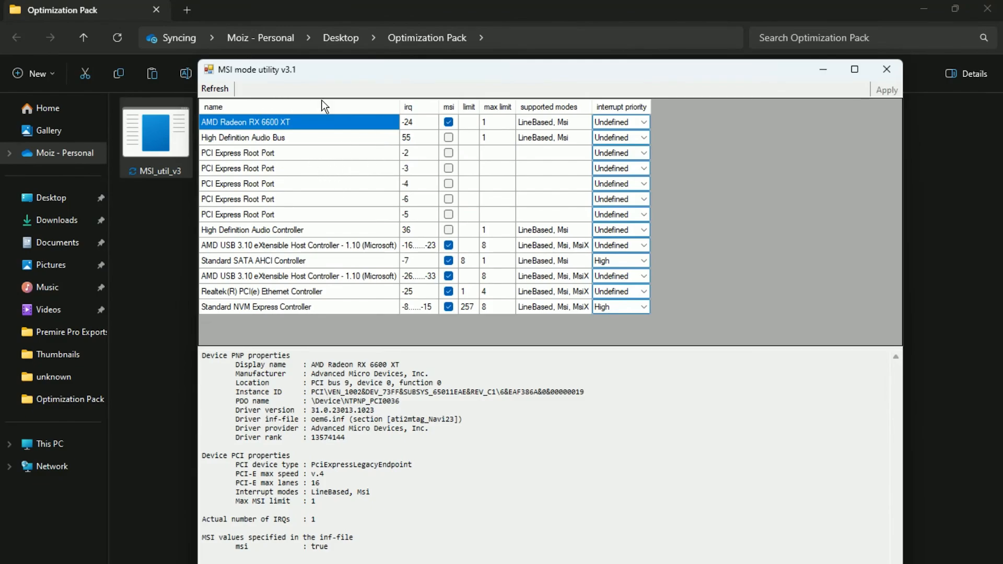
mouse_move(280, 138)
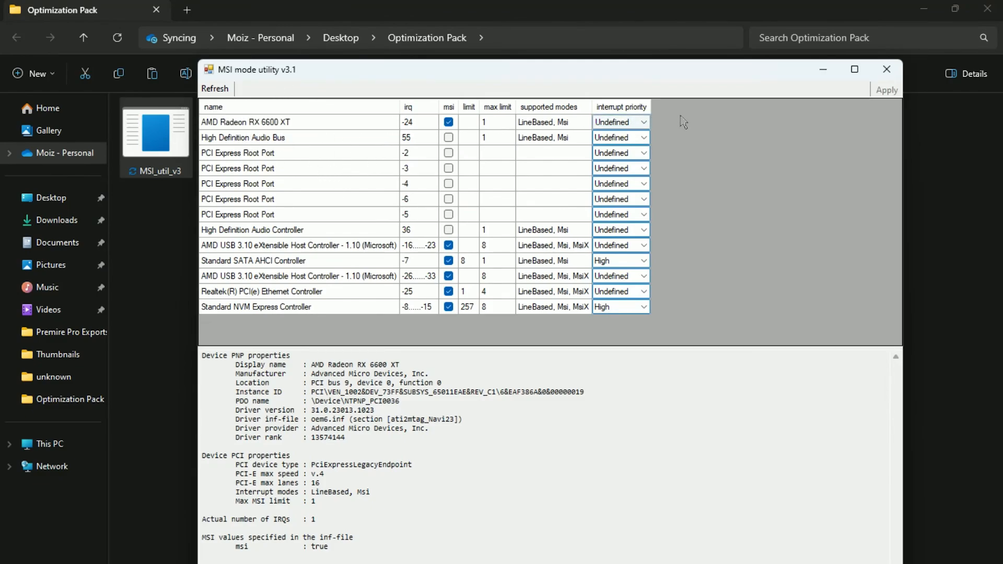
click(621, 121)
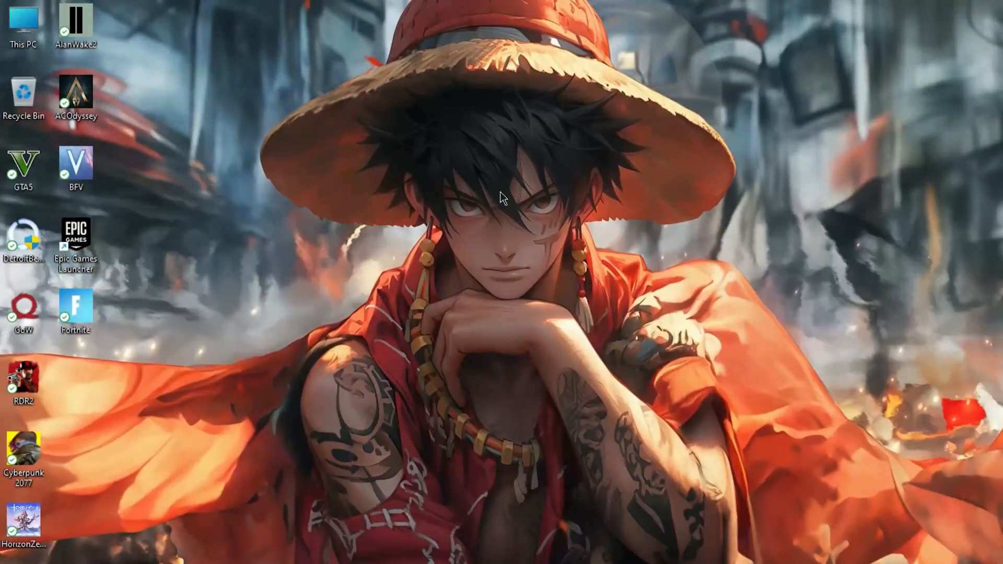
Step: Launch AMD Adrenalin from the desktop menu and open Fortnite under Gaming > Games
right_click(502, 199)
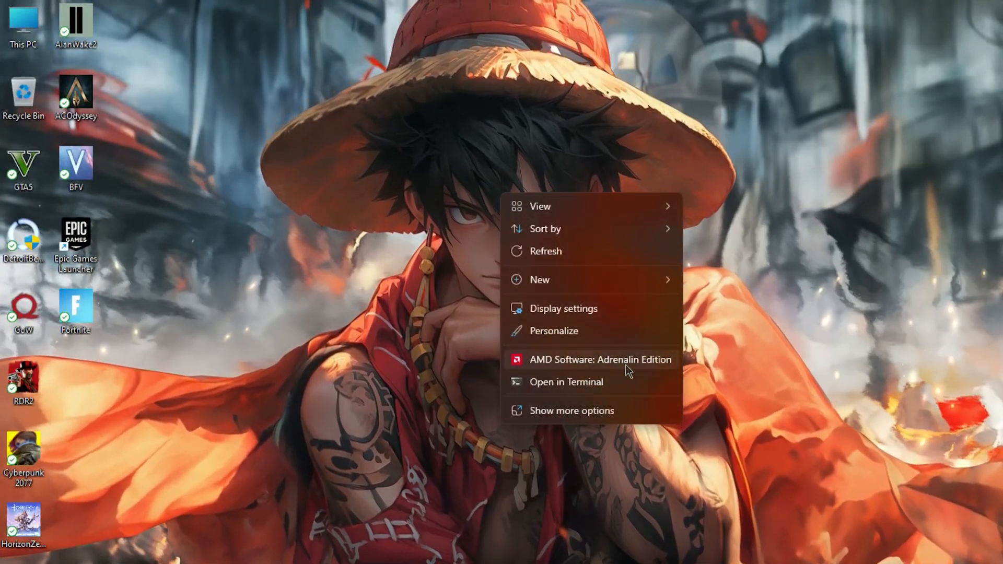
click(602, 360)
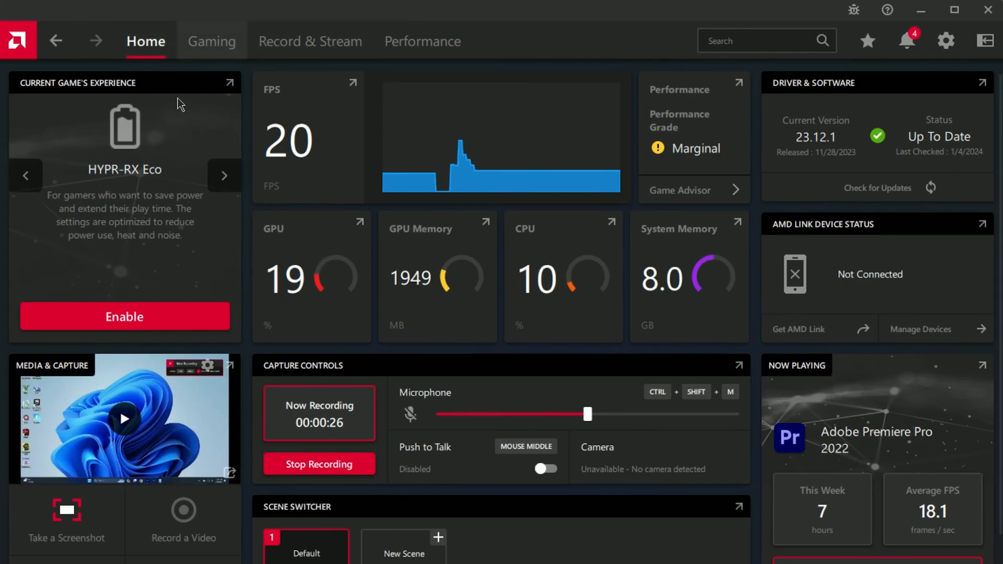
click(210, 42)
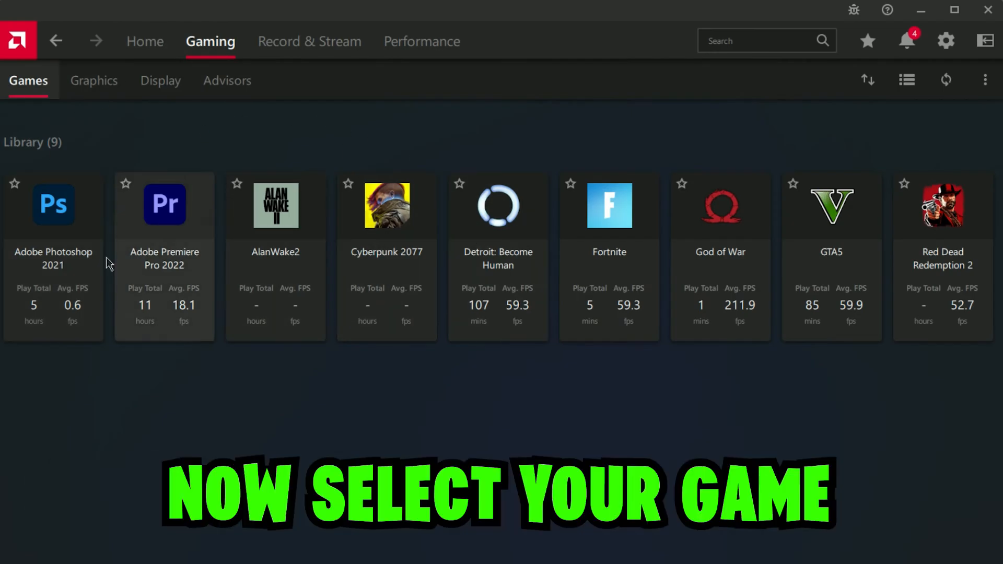
mouse_move(599, 224)
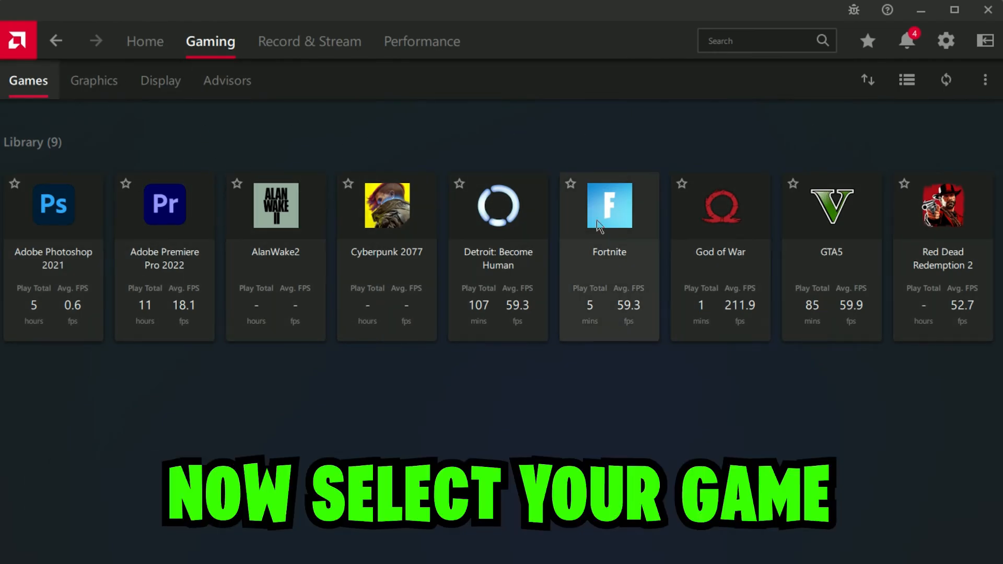
click(609, 205)
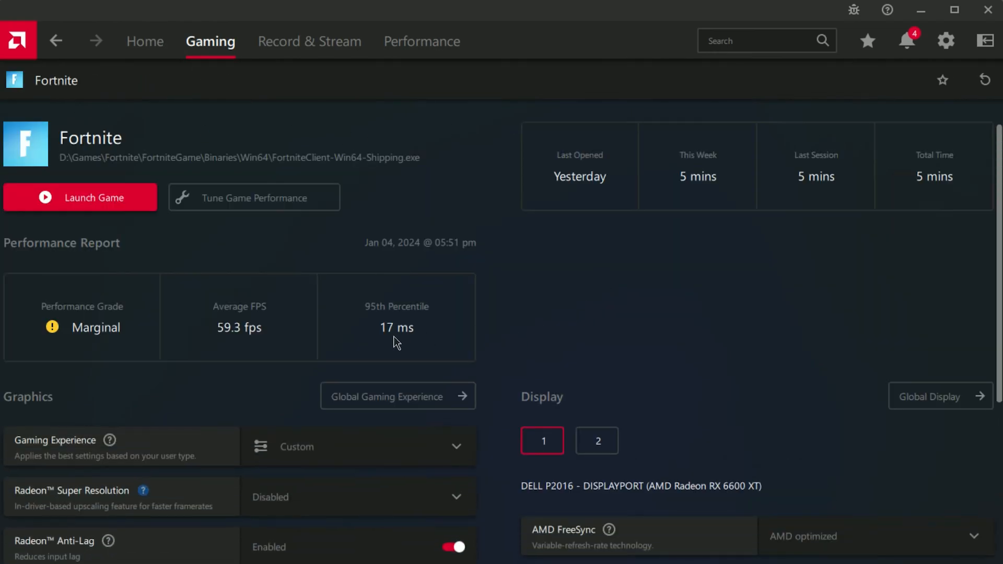
Step: Reach Fortnite's Advanced section and expand the Anti-Aliasing options list
scroll(down, 3)
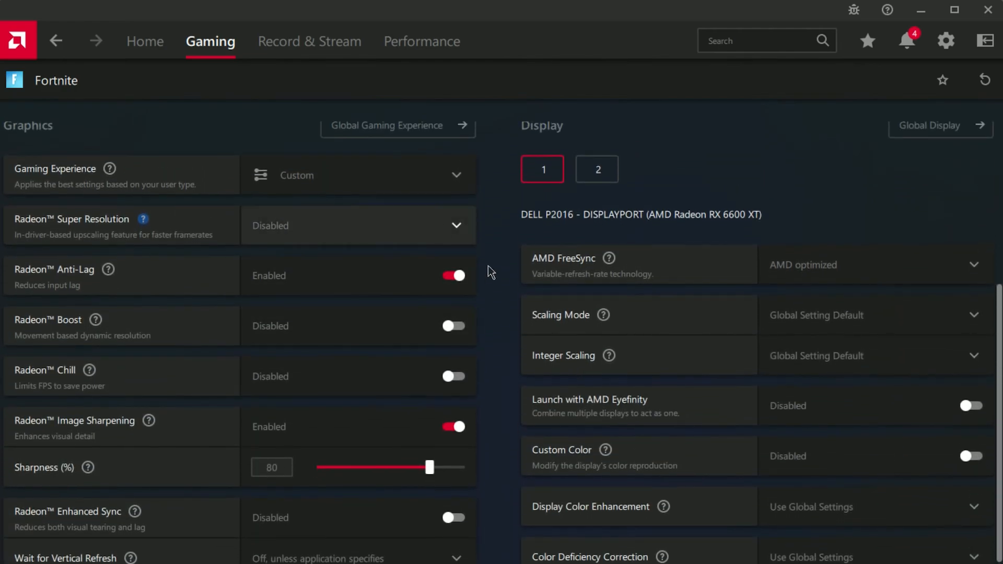
mouse_move(463, 276)
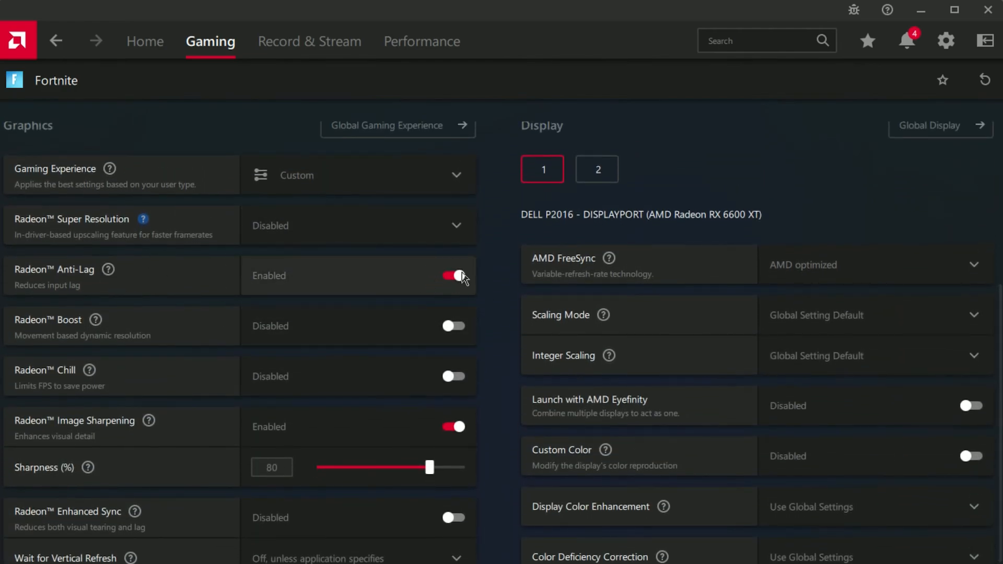
scroll(down, 3)
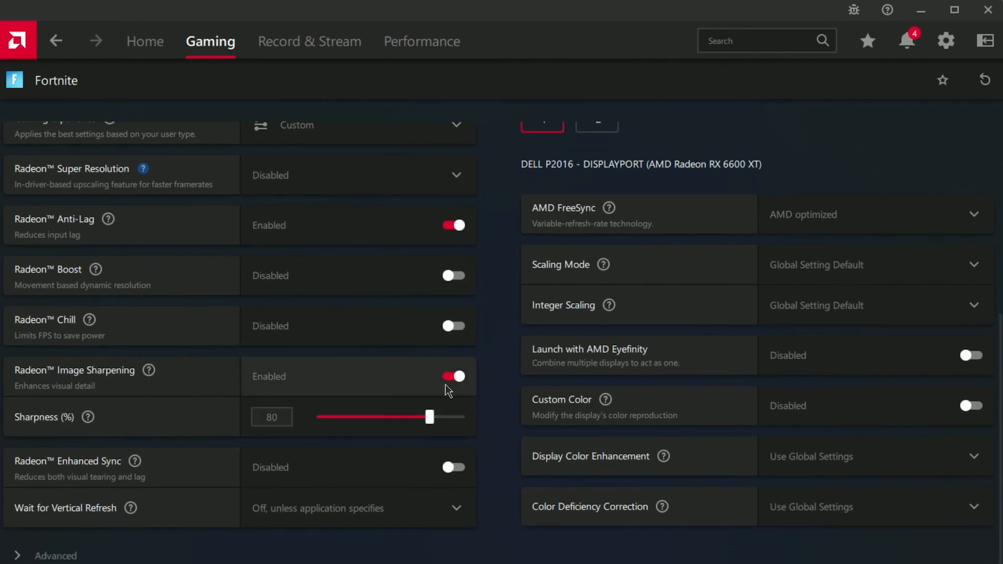
mouse_move(113, 534)
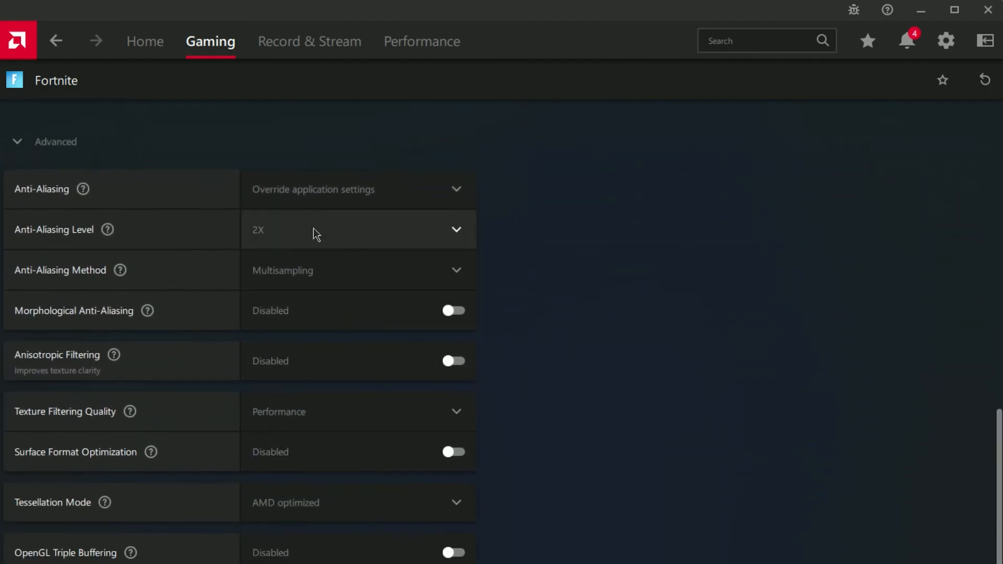
click(357, 190)
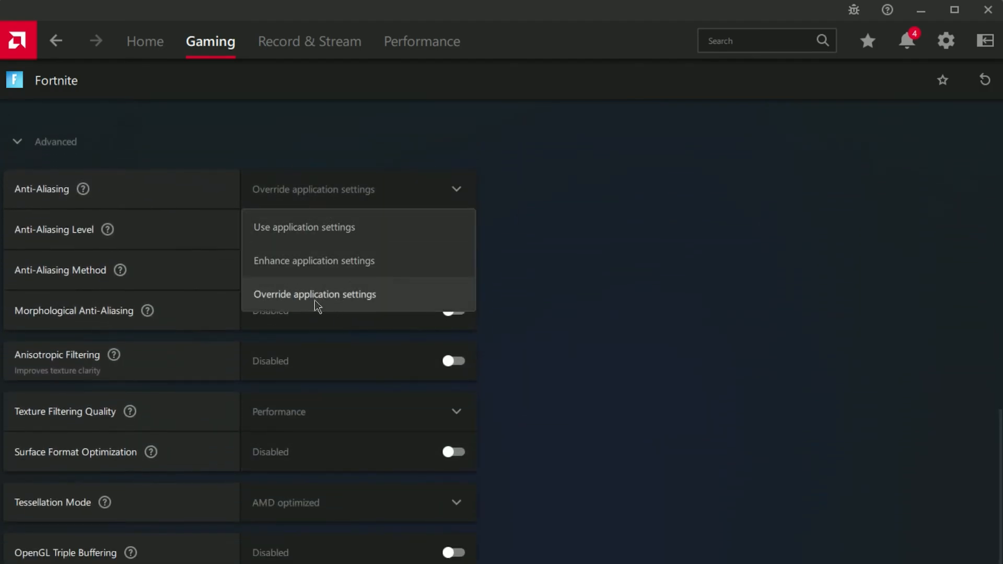